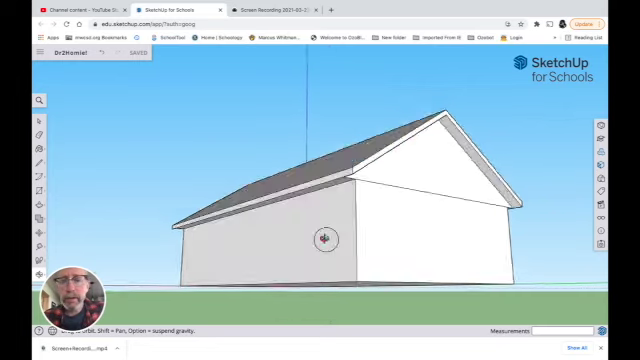
Look around the finished example house before starting a new model.
drag(324, 236, 390, 236)
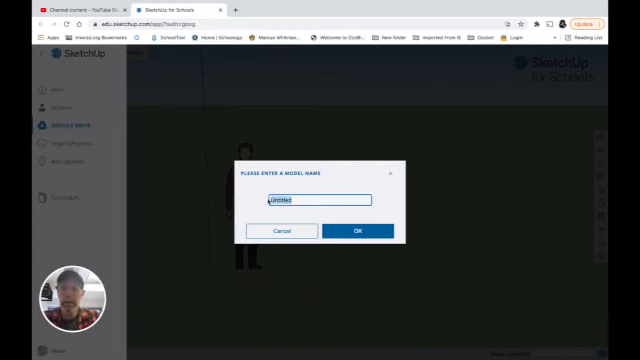
Name the new model 'Dr2hHomie' and save it into the chosen folder.
text(Dr)
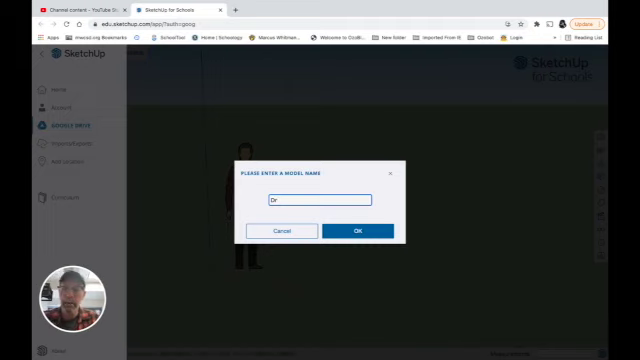
text(2h)
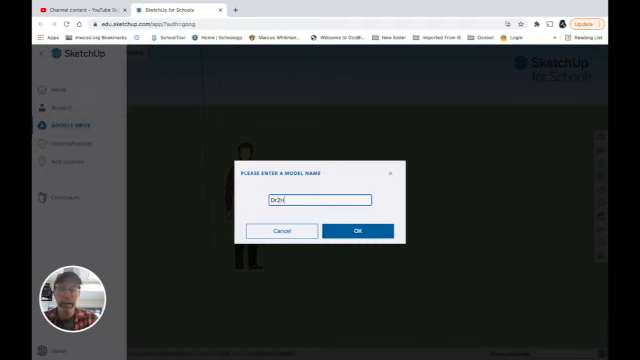
text(Homie)
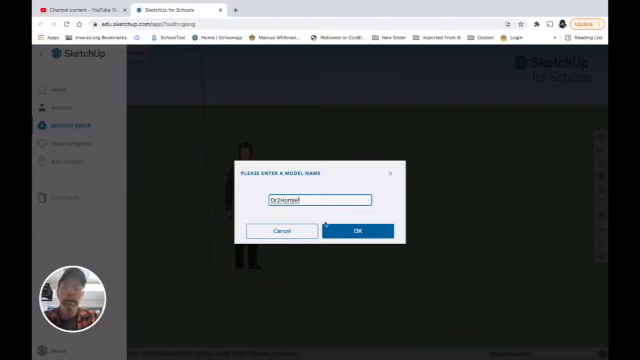
click(356, 232)
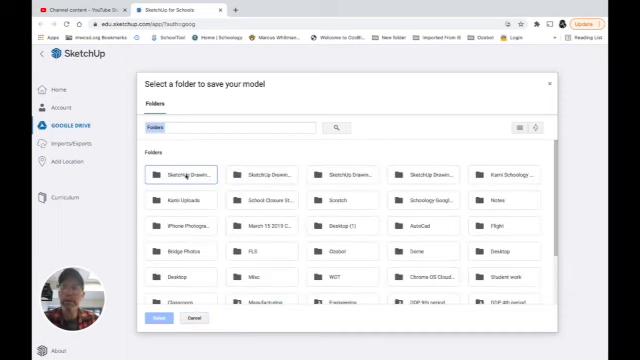
click(188, 174)
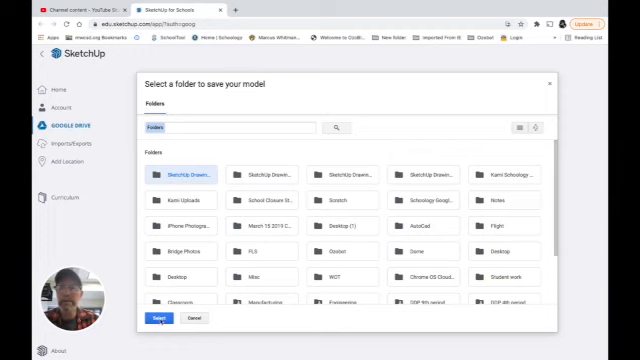
click(156, 318)
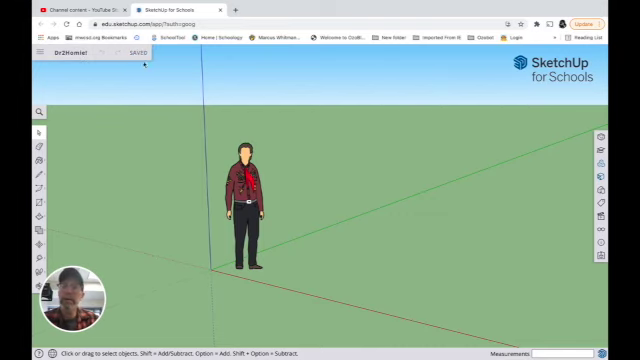
Delete the default person figure to leave the scene empty.
click(254, 196)
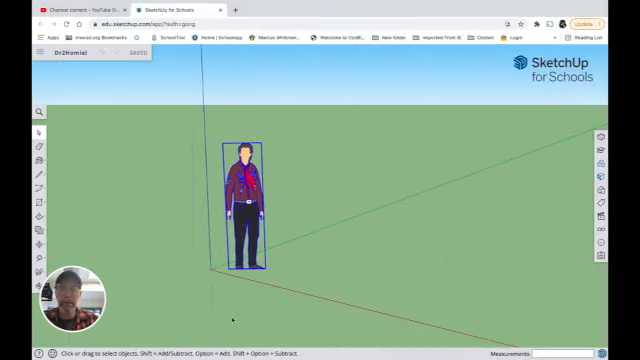
key(Delete)
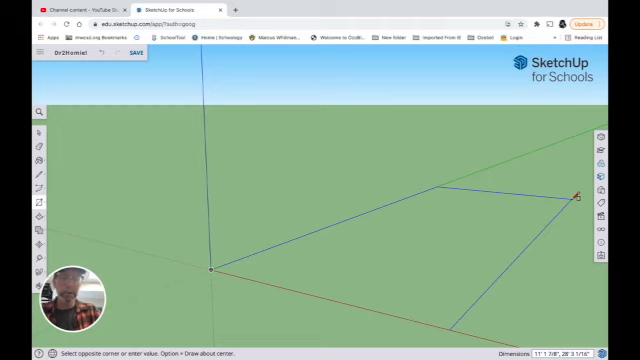
Draw the 20 by 35 ft rectangular footprint as a flat face on the ground.
text(20',35)
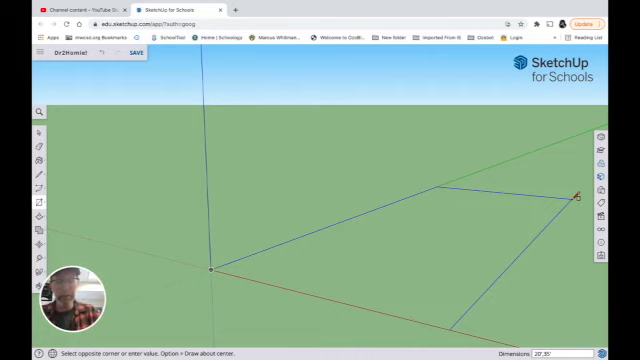
click(576, 198)
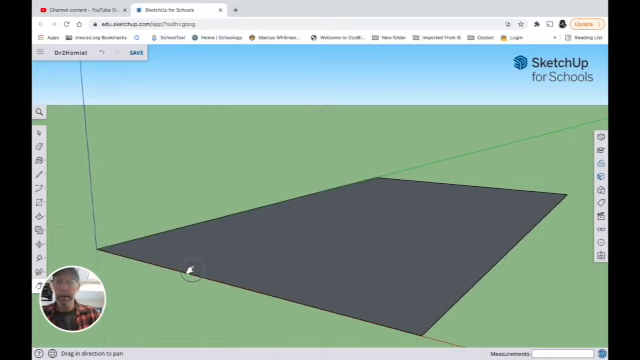
mouse_move(248, 258)
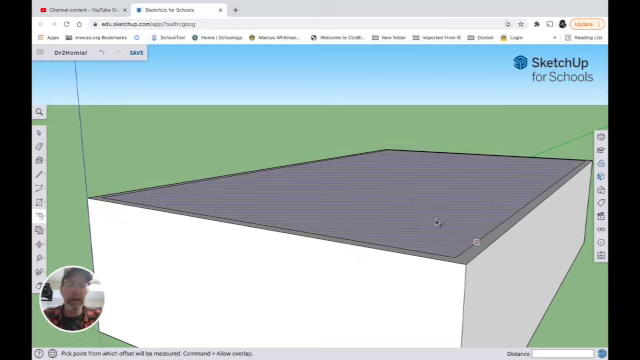
mouse_move(422, 216)
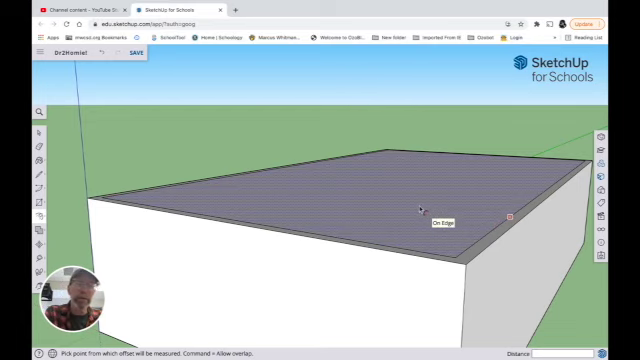
Place a point on the top edge of the house block to begin marking it out.
click(424, 228)
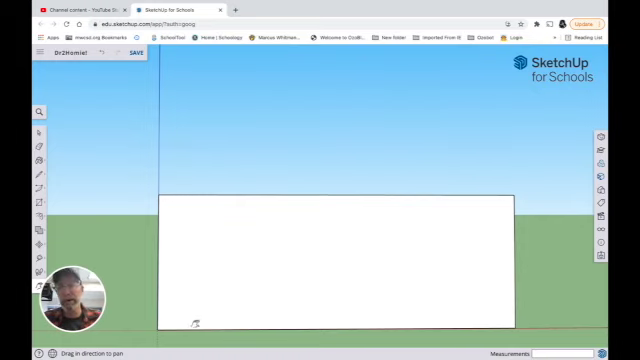
mouse_move(452, 224)
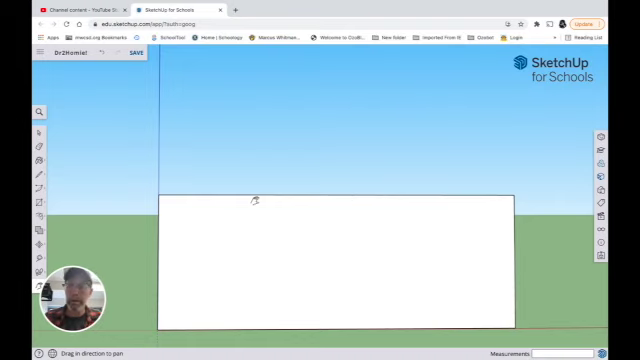
mouse_move(128, 184)
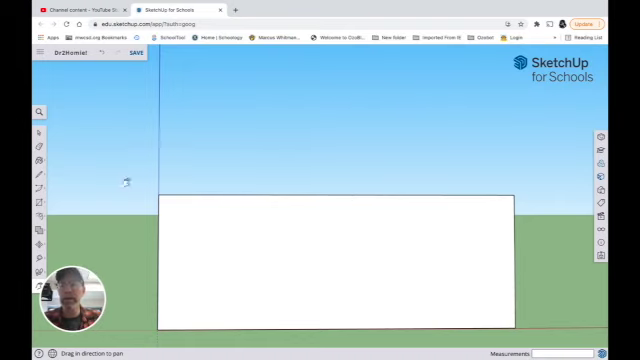
mouse_move(70, 212)
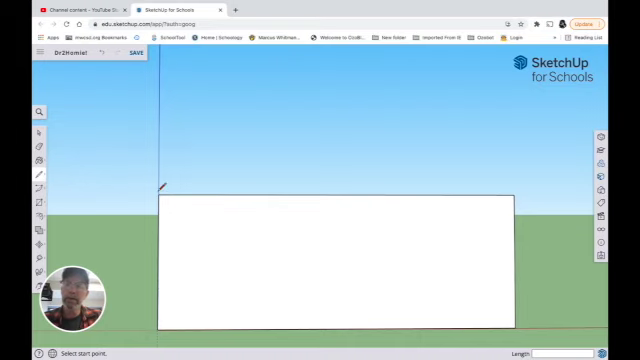
mouse_move(162, 192)
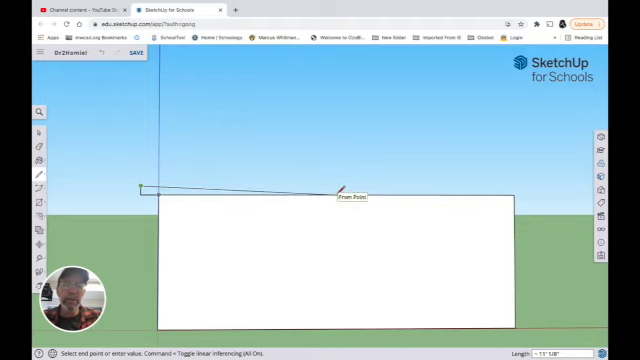
mouse_move(340, 156)
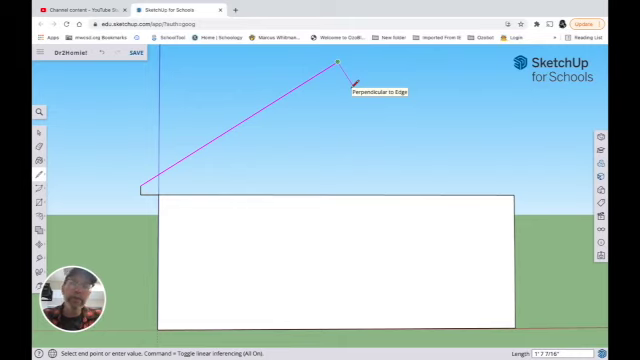
Draw the left and right roof slopes from the overhang ends to a shared peak.
click(340, 62)
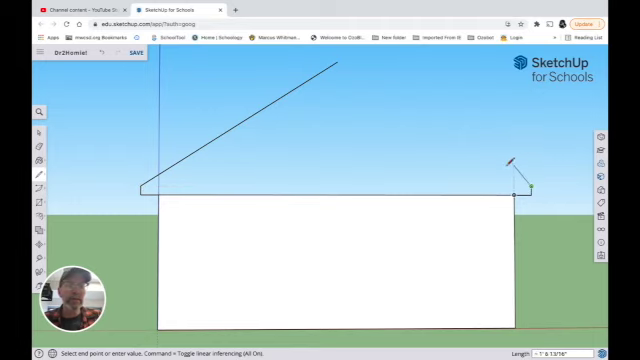
click(336, 66)
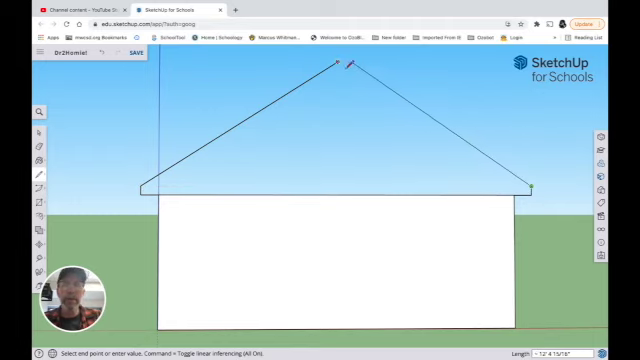
click(340, 62)
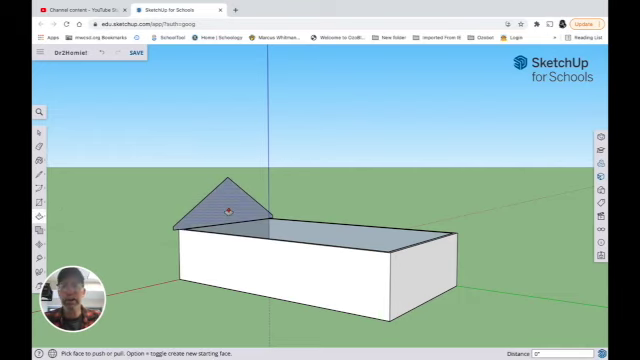
Push/Pull the gable triangle along the house length and pull the end out to overhang.
drag(230, 204, 310, 216)
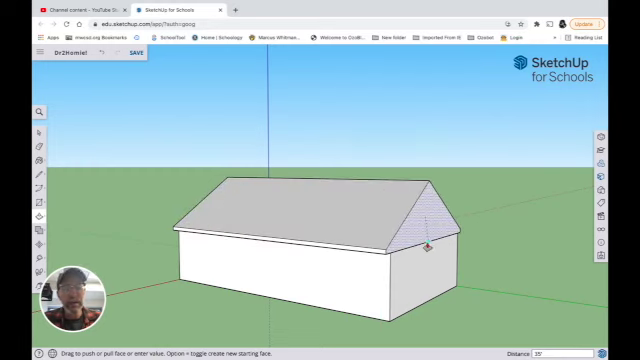
mouse_move(428, 250)
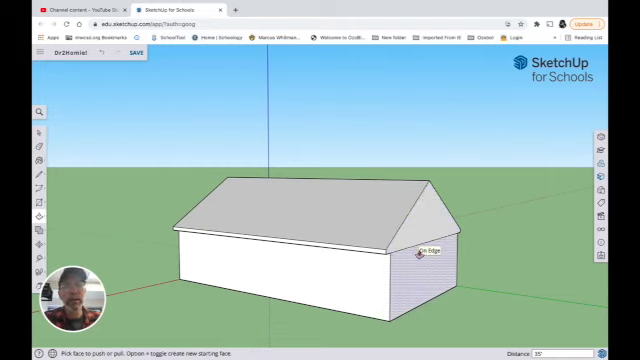
drag(420, 252, 420, 264)
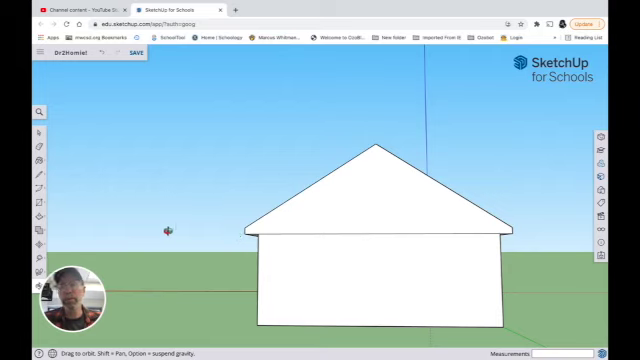
mouse_move(58, 192)
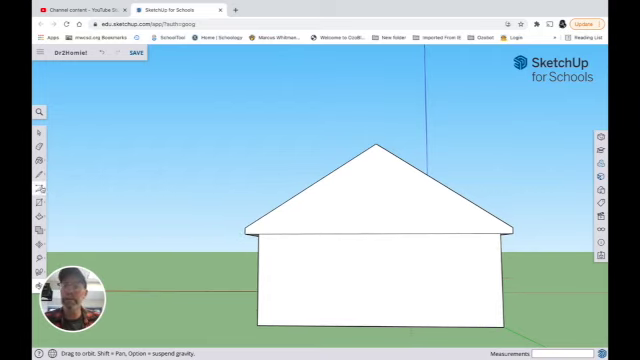
Draw a roof-thickness line beneath the slopes from the left eave to the right eave.
click(38, 168)
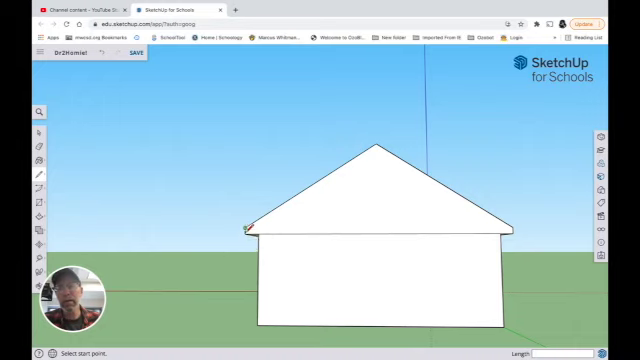
click(248, 228)
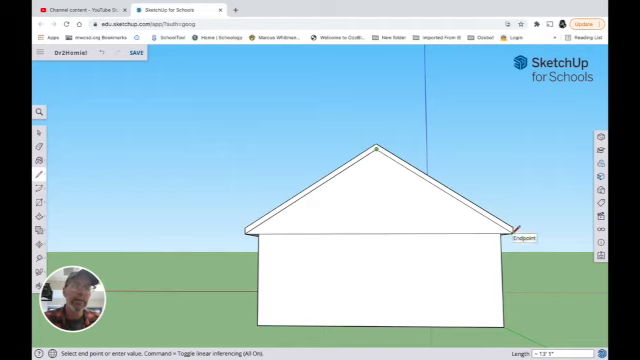
click(520, 224)
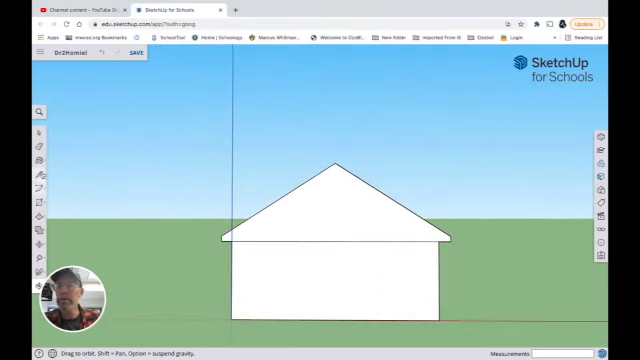
Trace the thickness band along the right slope to complete the fascia under both slopes.
click(38, 168)
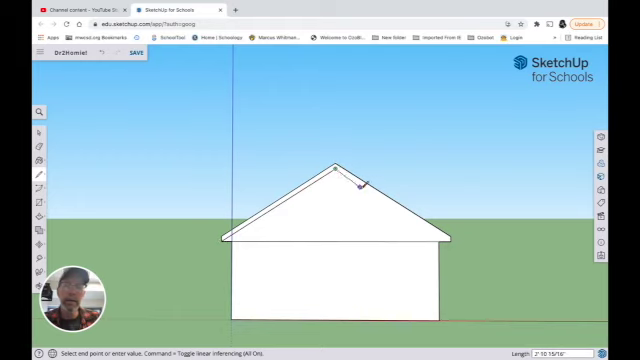
drag(360, 184, 456, 242)
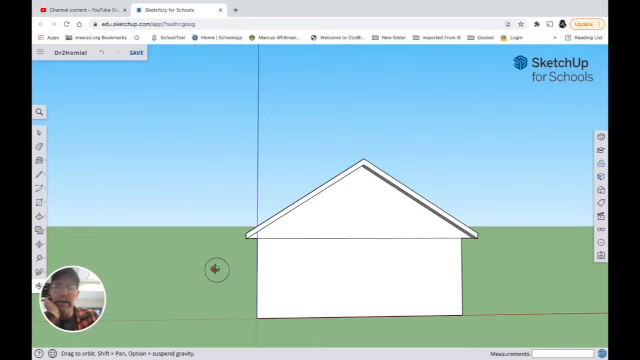
Orbit to a 3D view showing the overhanging roof fascia along the full house length.
drag(216, 270, 376, 276)
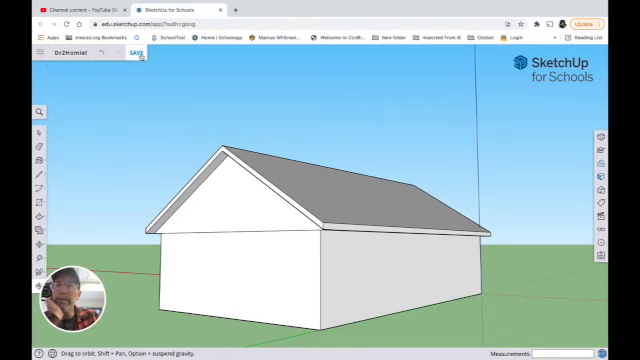
click(140, 52)
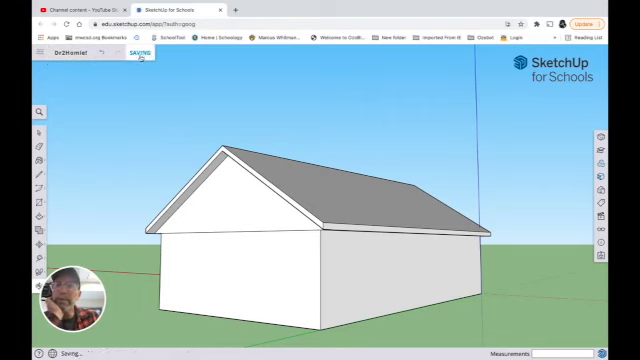